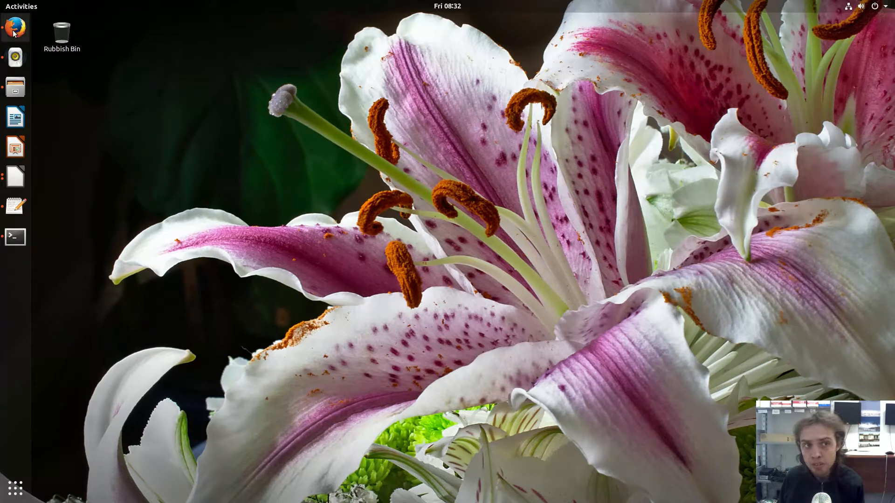
Step: Launch Firefox from the dock and snap its window to the left half of the screen
left_click(15, 27)
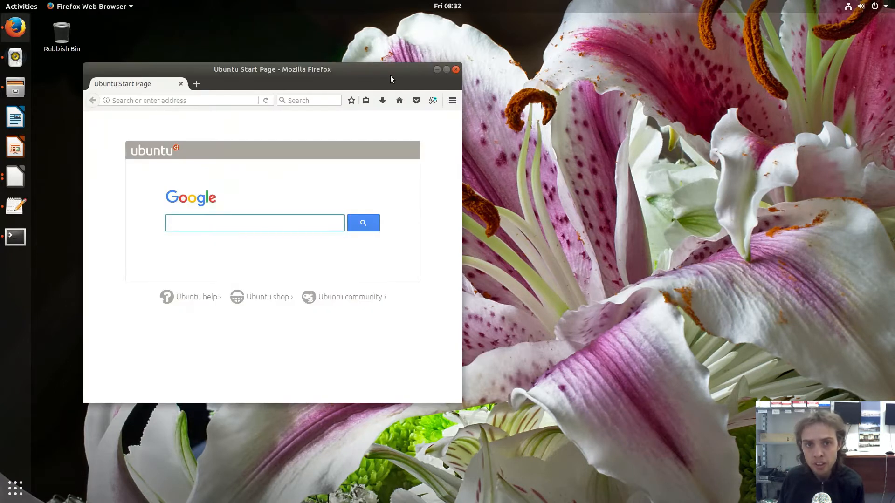
left_click_drag(273, 69, 121, 72)
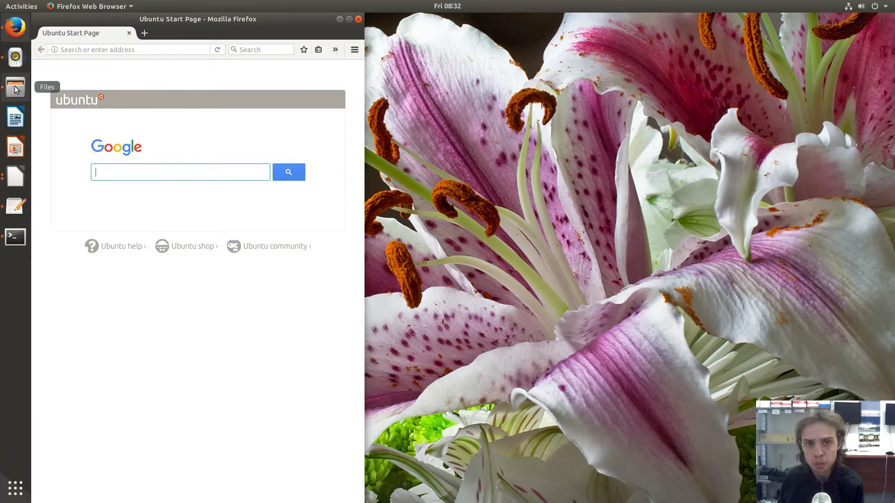
Step: Launch the Files manager from the dock, showing the Home folder beside Firefox
left_click(15, 86)
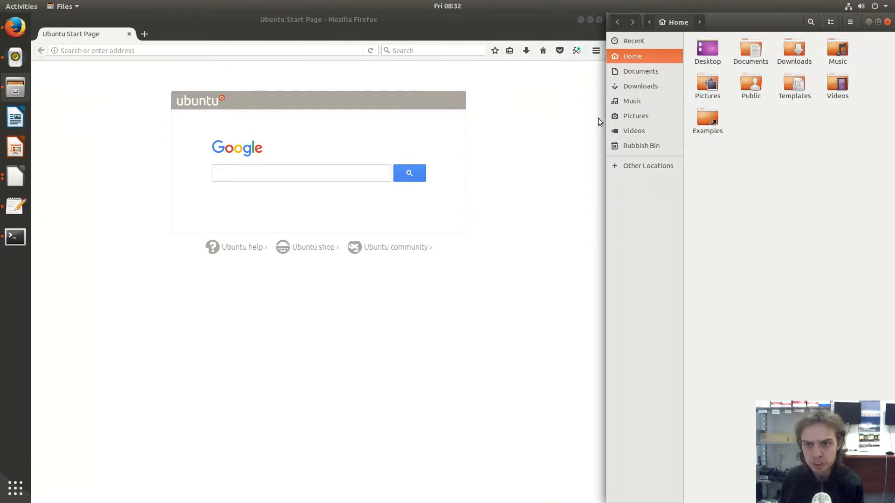
mouse_move(494, 30)
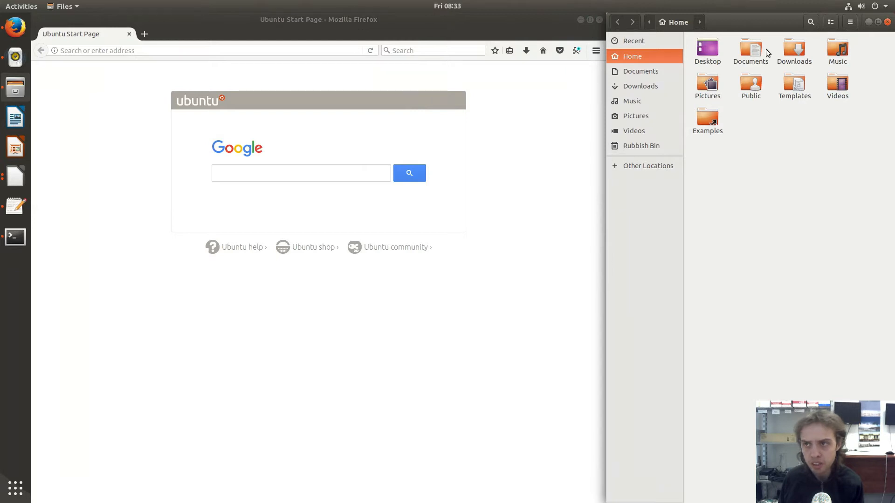
mouse_move(684, 80)
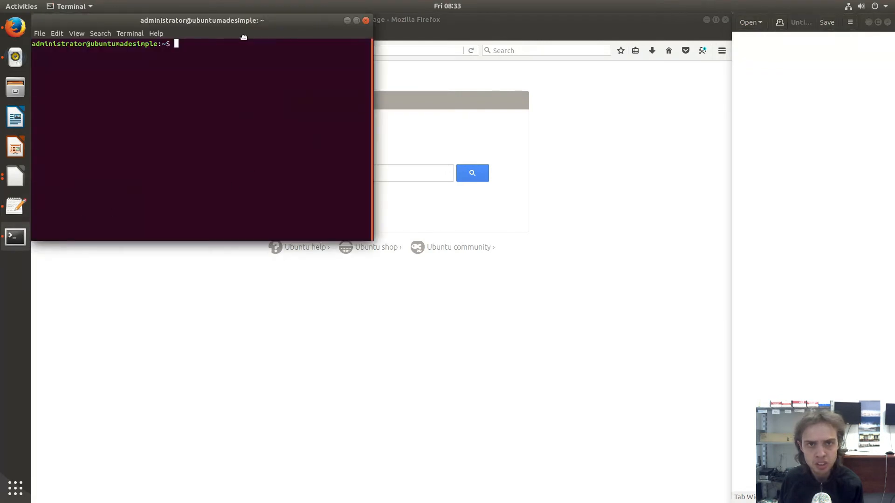
Step: Maximize the Terminal window so it fills the whole screen
double_click(201, 19)
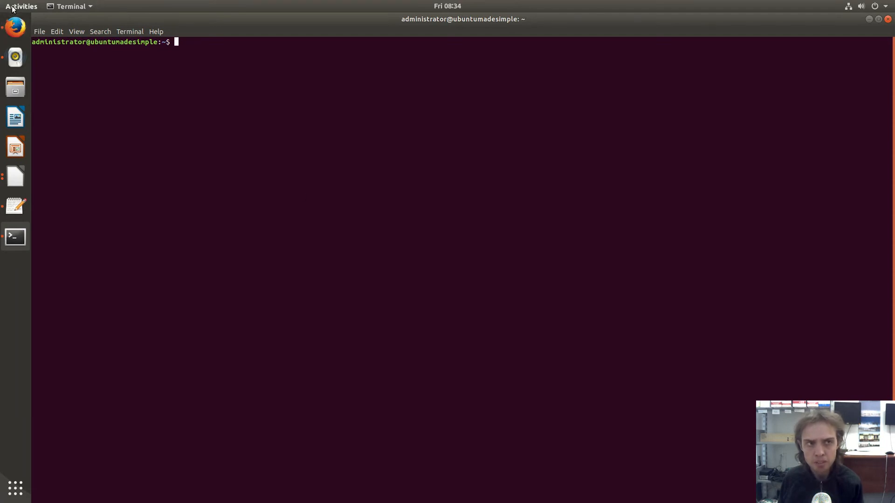
Step: Search the Activities overview and launch Software & Updates over the terminal
left_click(22, 7)
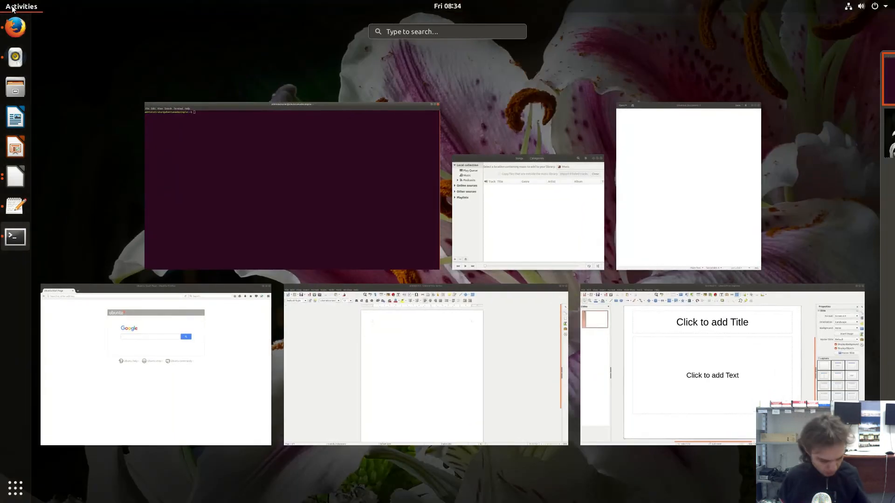
type("d")
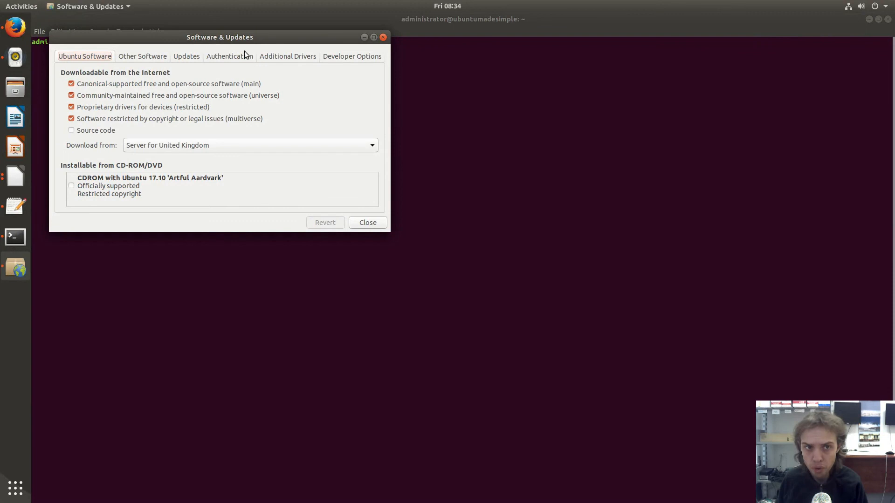
Step: Centre the dialog and show Developer Options with pre-released artful-proposed updates enabled
left_click_drag(219, 37, 427, 85)
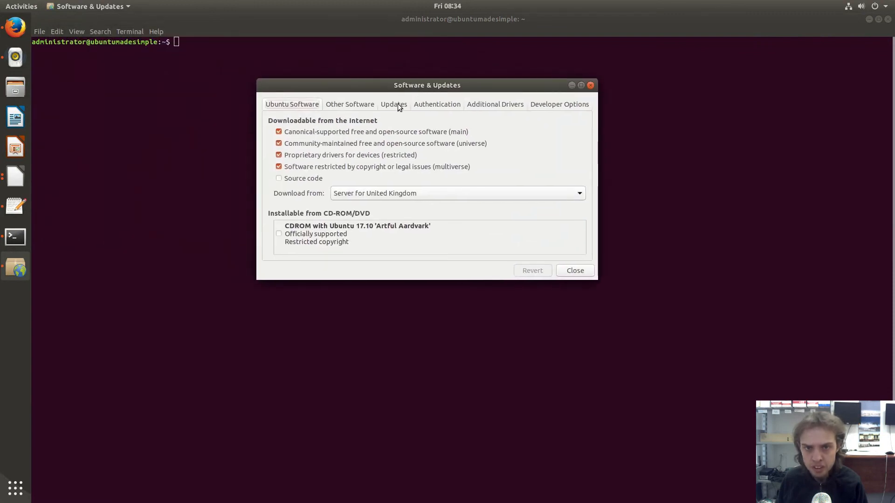
left_click(394, 103)
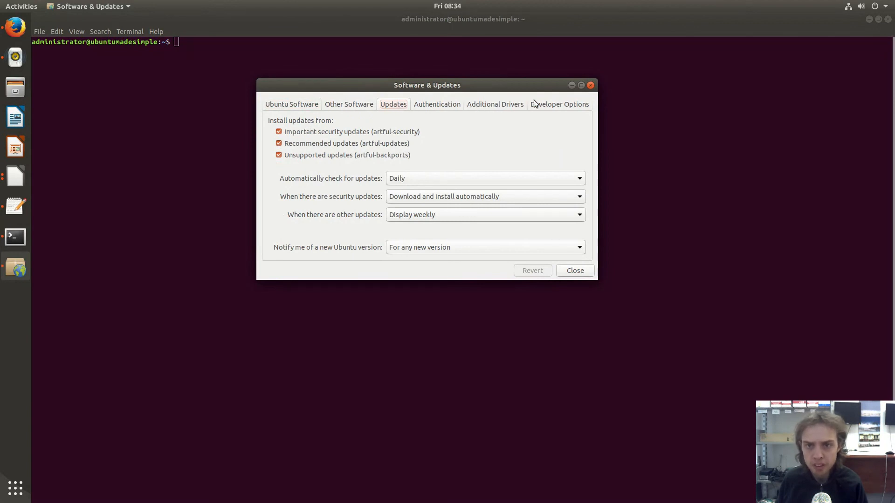
left_click(558, 104)
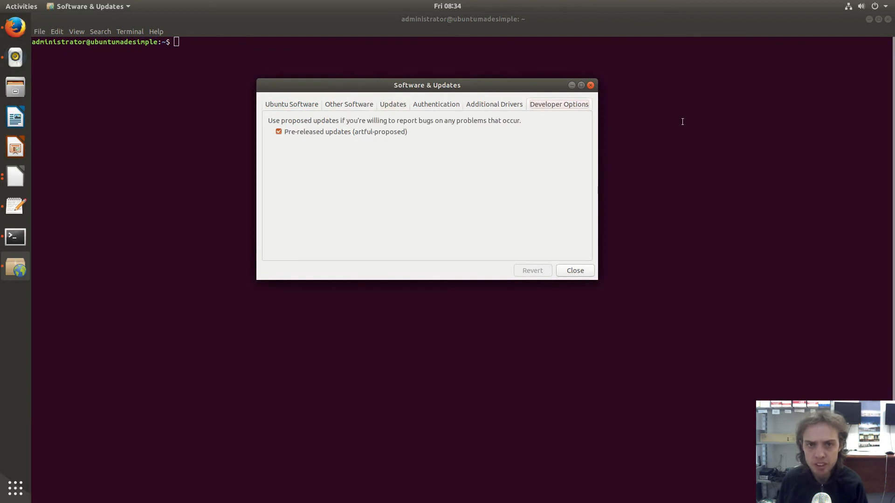